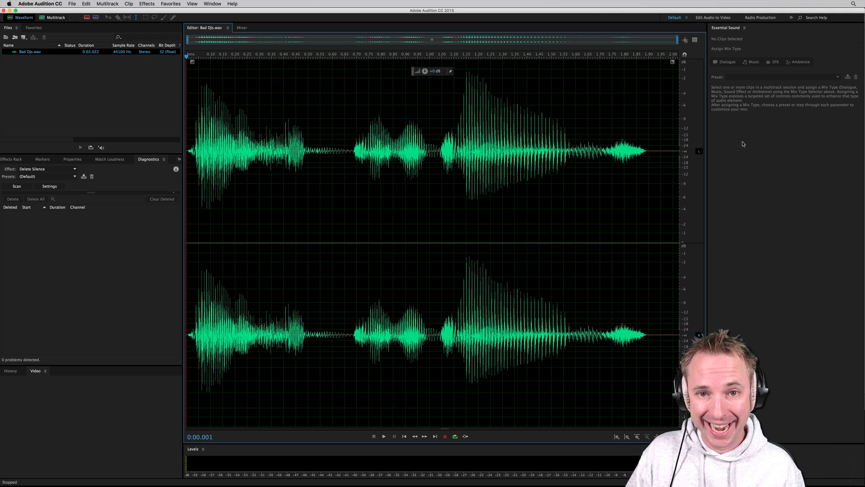
{"action": "mouse_move", "coordinate": [585, 178]}
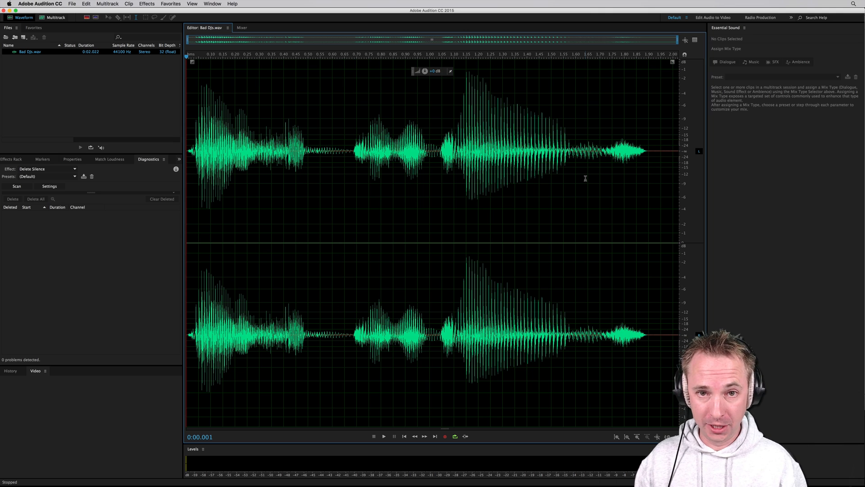
{"action": "mouse_move", "coordinate": [578, 165]}
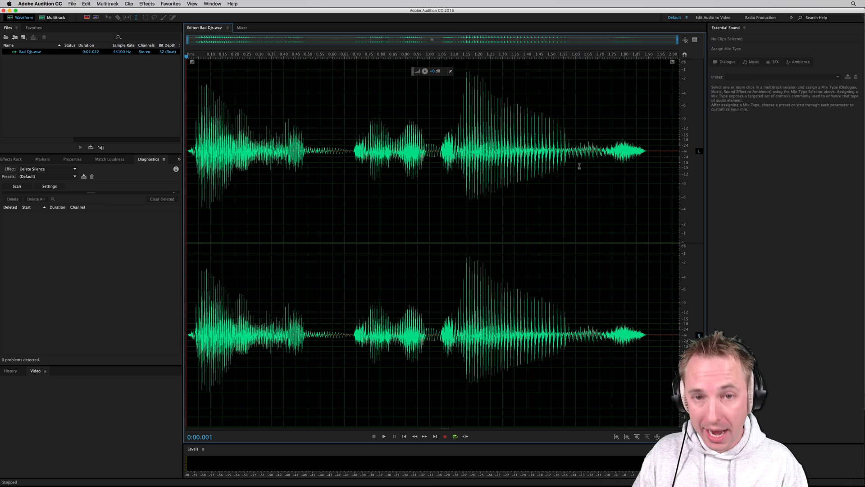
{"action": "mouse_move", "coordinate": [335, 168]}
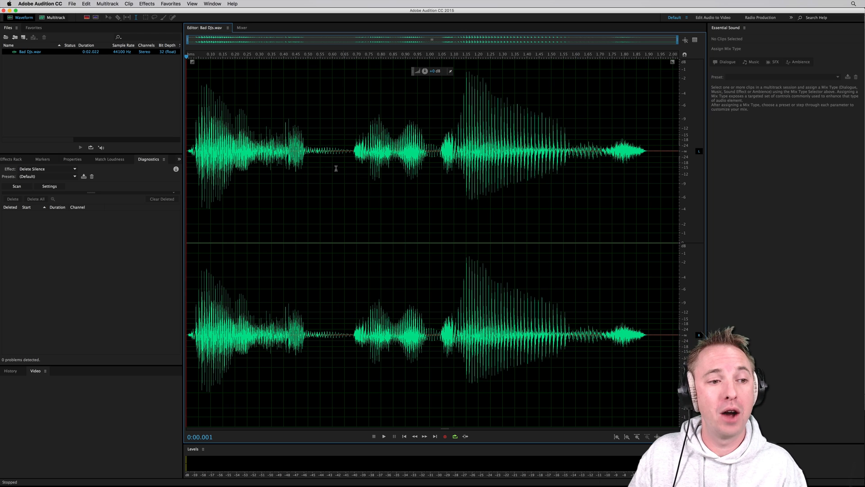
Audition the Bad DJs.wav vocal, then start a new multitrack session from the File menu.
{"action": "left_click", "coordinate": [384, 437]}
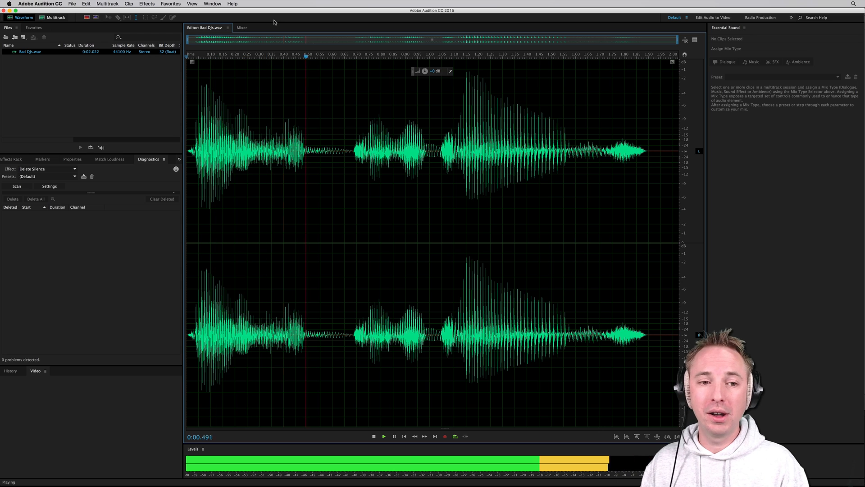
{"action": "left_click", "coordinate": [375, 436]}
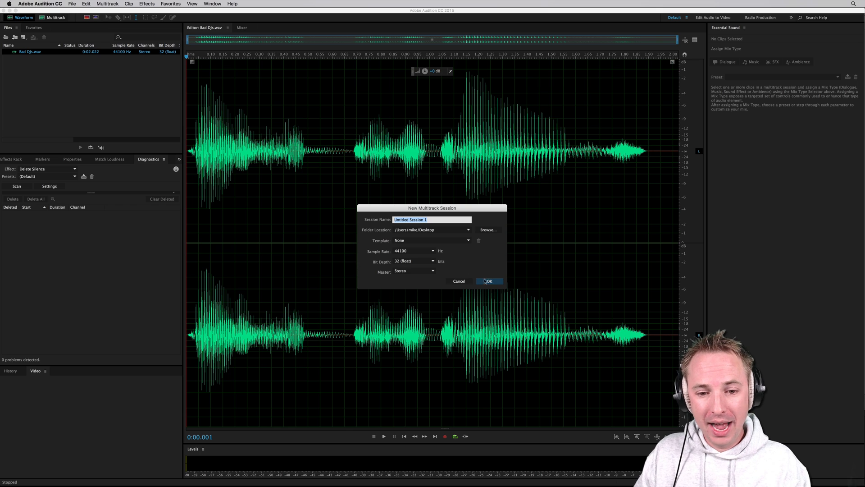
Accept the default session settings, play the Bad DJs clip on Track 1 and reposition it on the timeline.
{"action": "left_click", "coordinate": [488, 281]}
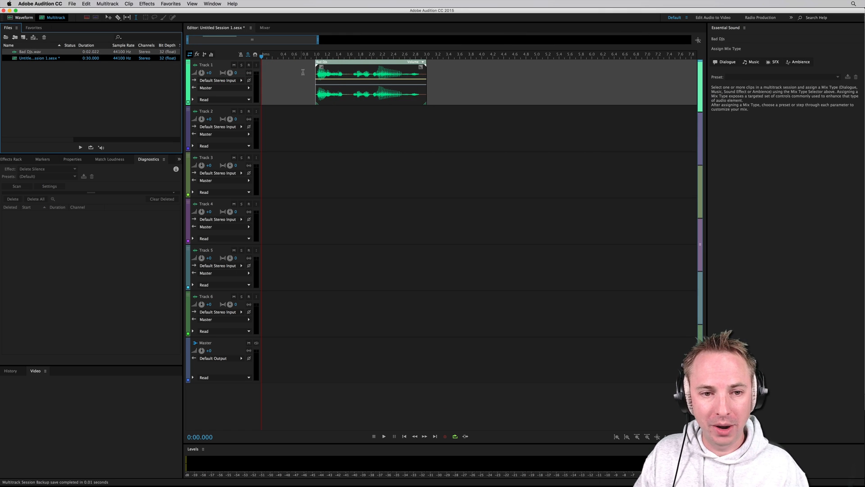
{"action": "left_click", "coordinate": [307, 54]}
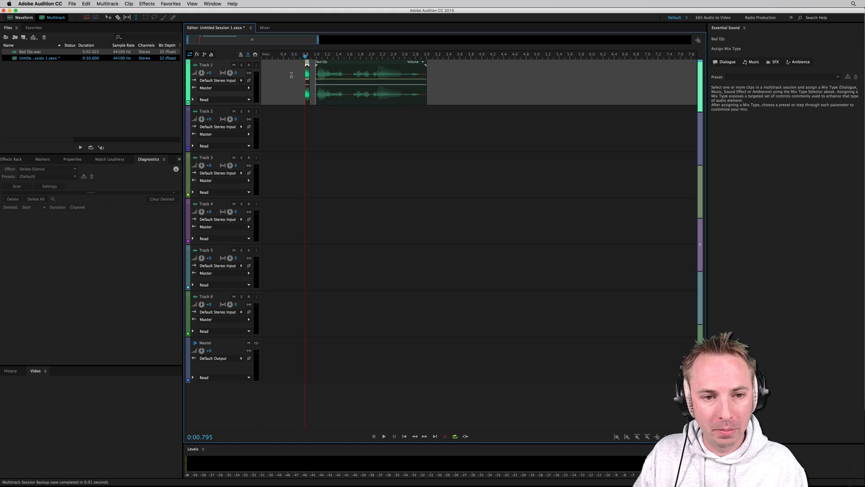
{"action": "left_click", "coordinate": [384, 436]}
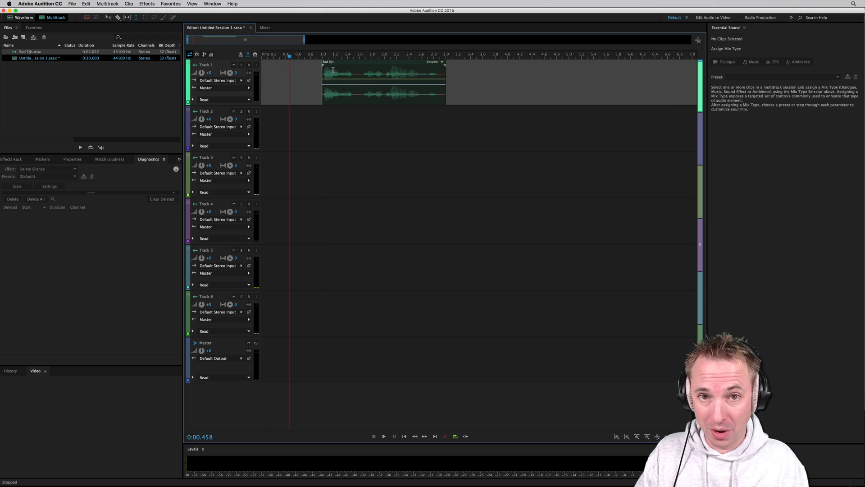
{"action": "left_click", "coordinate": [371, 81]}
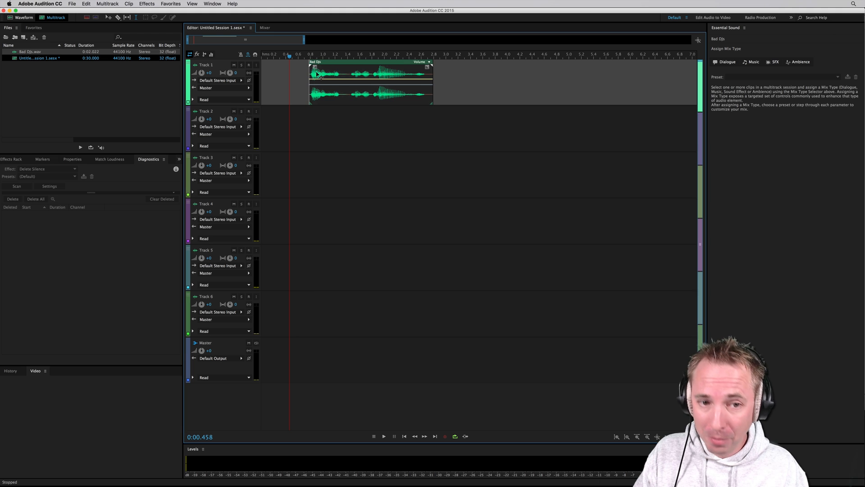
{"action": "left_click_drag", "start_coordinate": [369, 83], "coordinate": [358, 83]}
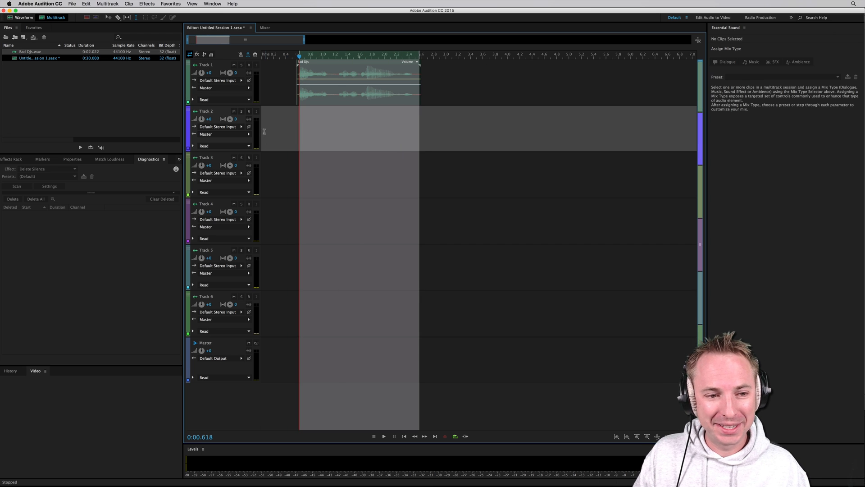
{"action": "mouse_move", "coordinate": [240, 135]}
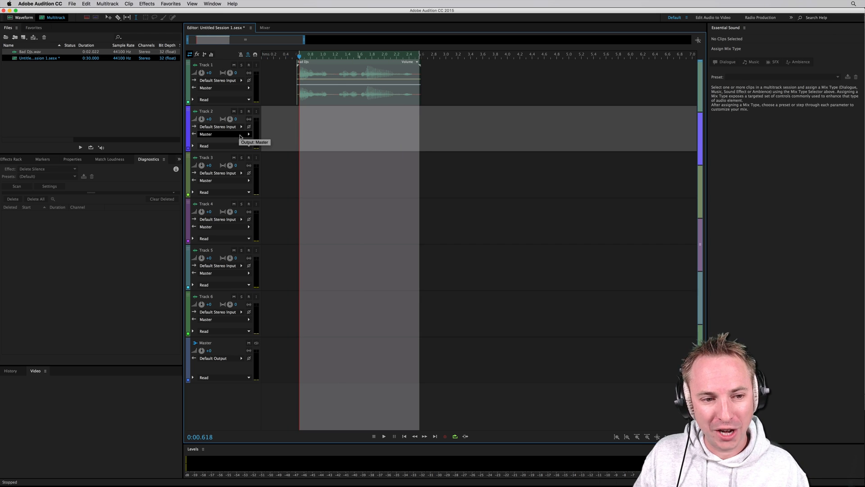
Route Track 2's input to [07S] Saffire: Loop 1, arm it and record a Track 2_001 clip.
{"action": "left_click", "coordinate": [239, 126]}
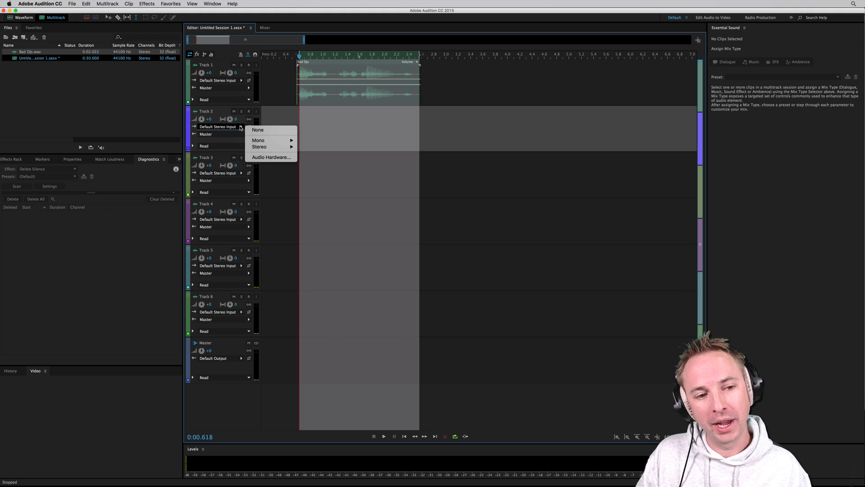
{"action": "mouse_move", "coordinate": [259, 146]}
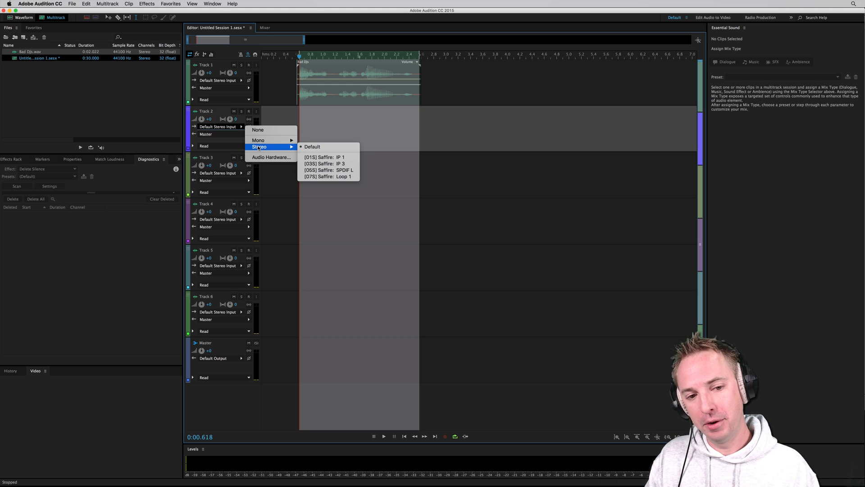
{"action": "mouse_move", "coordinate": [332, 177]}
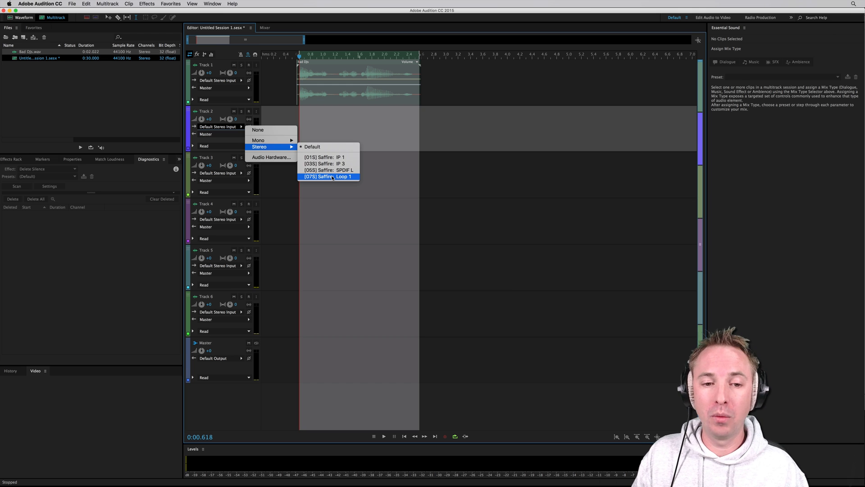
{"action": "left_click", "coordinate": [328, 177]}
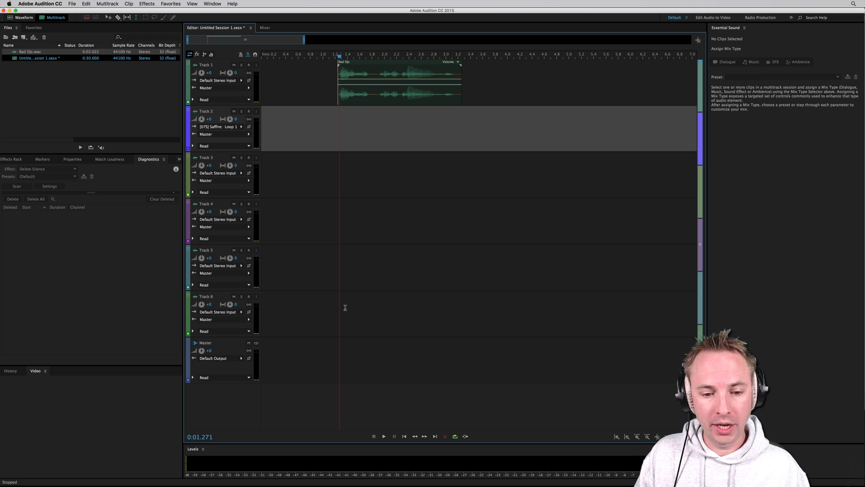
{"action": "left_click", "coordinate": [248, 111]}
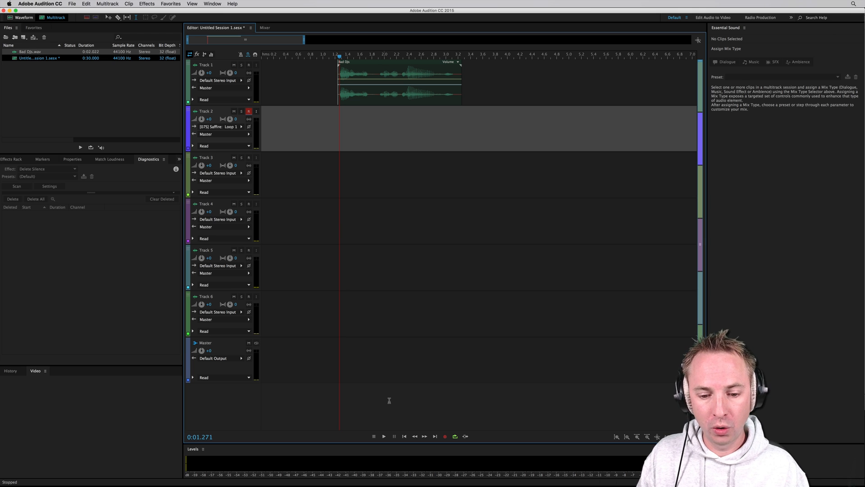
{"action": "left_click", "coordinate": [445, 436]}
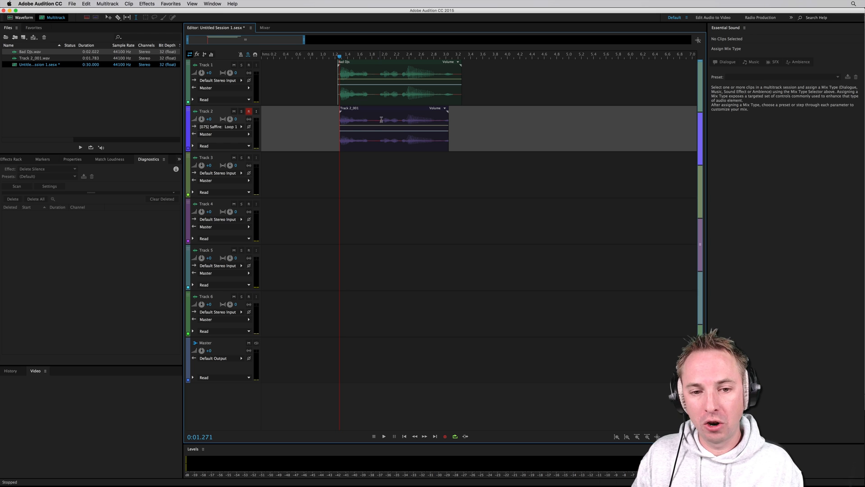
{"action": "left_click", "coordinate": [384, 436]}
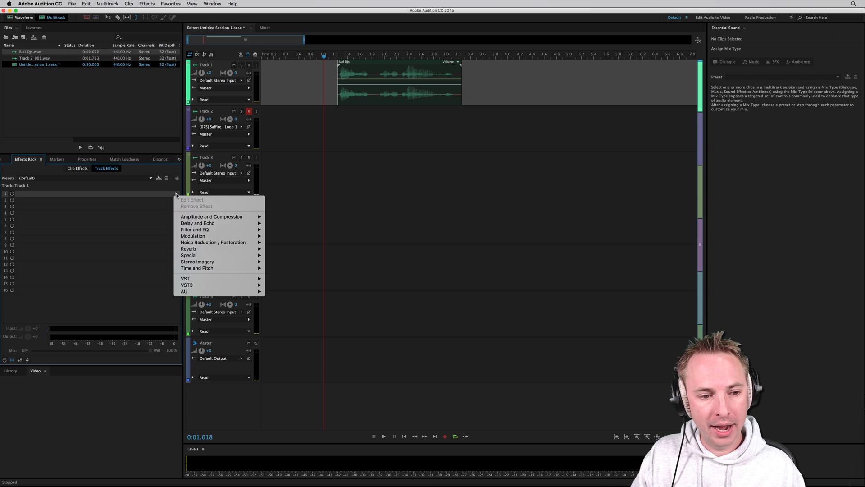
{"action": "mouse_move", "coordinate": [203, 285]}
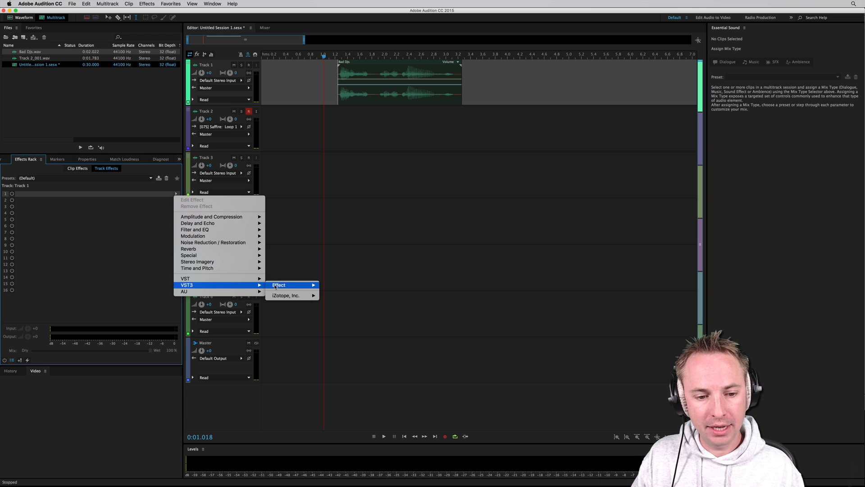
Insert VST3 iZotope Stutter Edit in Track 1's effect slot 1 and dismiss the MIDI guide prompt permanently.
{"action": "left_click", "coordinate": [342, 301]}
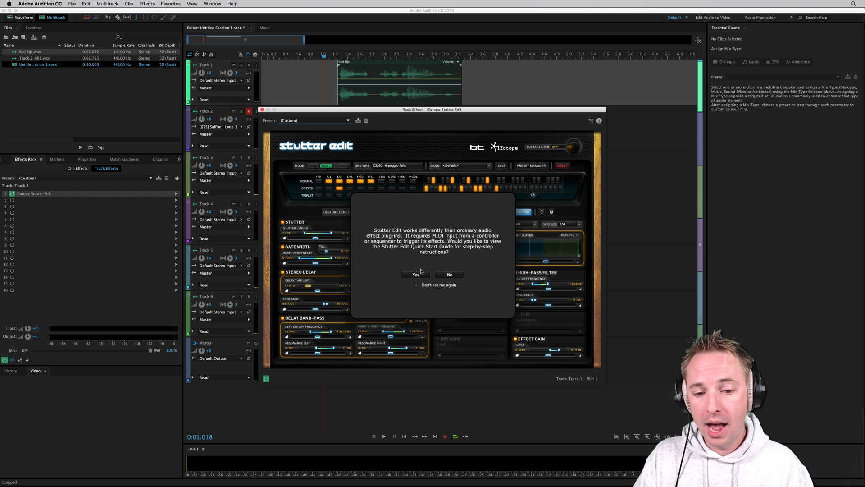
{"action": "left_click", "coordinate": [416, 284]}
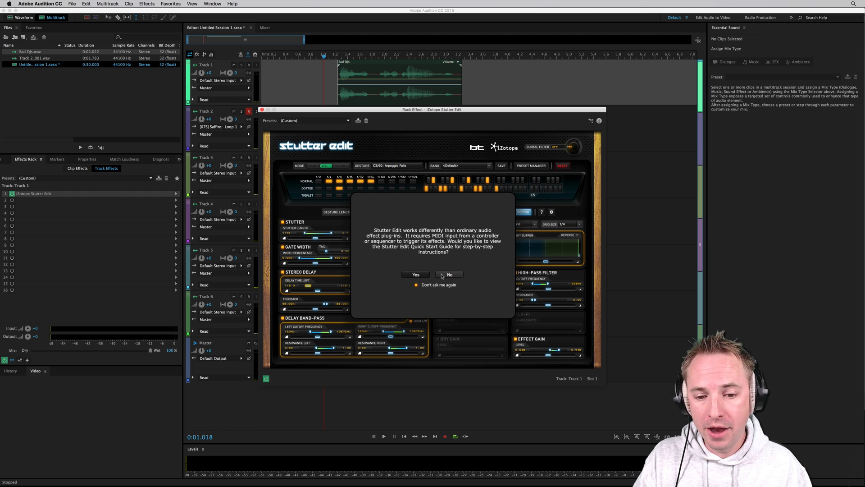
{"action": "left_click", "coordinate": [448, 274]}
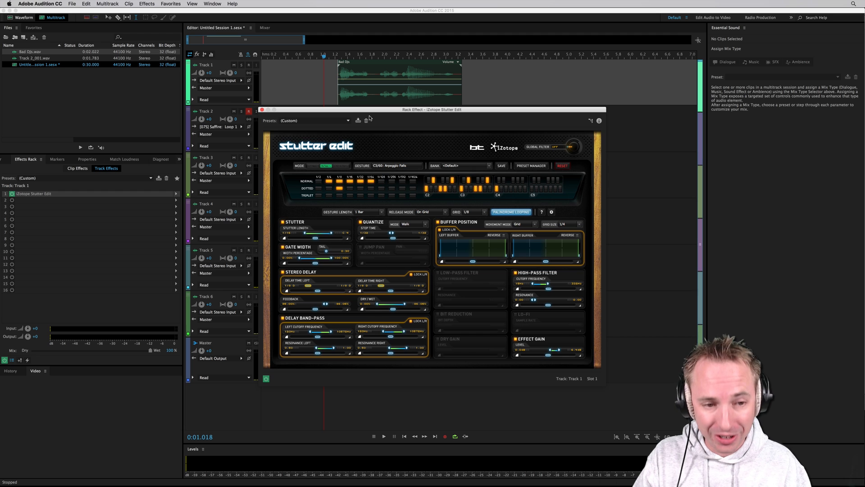
Move the Stutter Edit window aside and record a Track 2_002 stutter take while performing gestures.
{"action": "left_click_drag", "start_coordinate": [431, 109], "coordinate": [618, 101]}
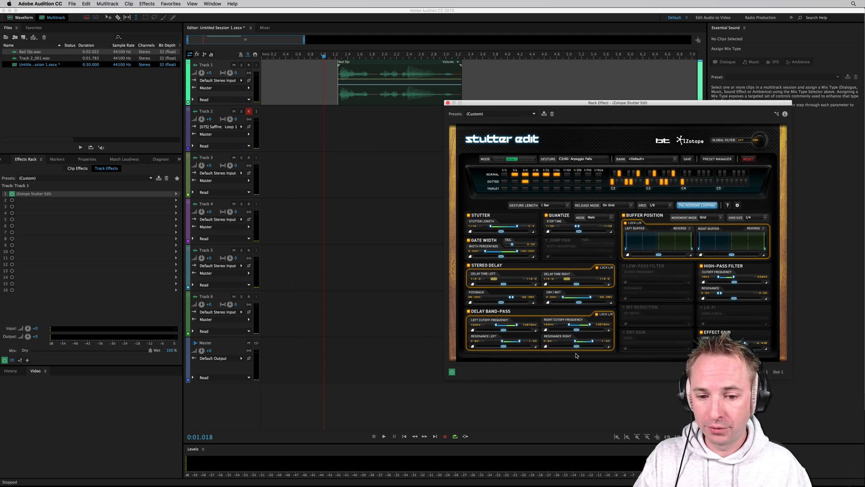
{"action": "mouse_move", "coordinate": [532, 318]}
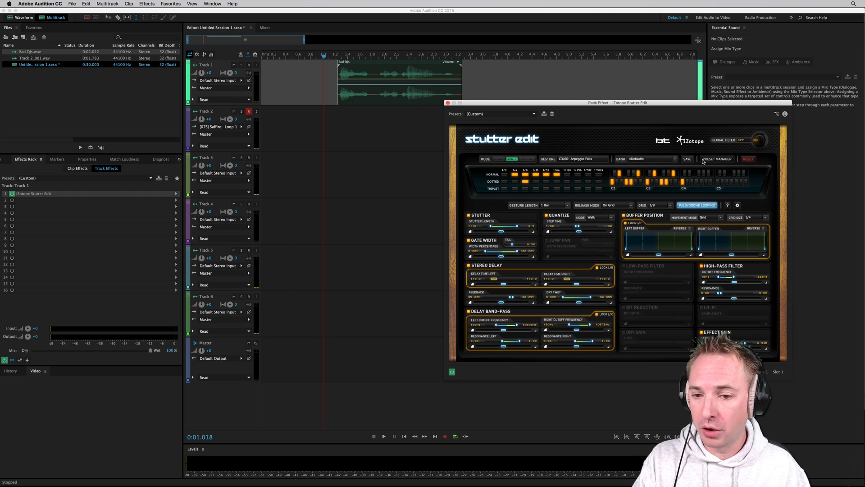
{"action": "left_click", "coordinate": [717, 158]}
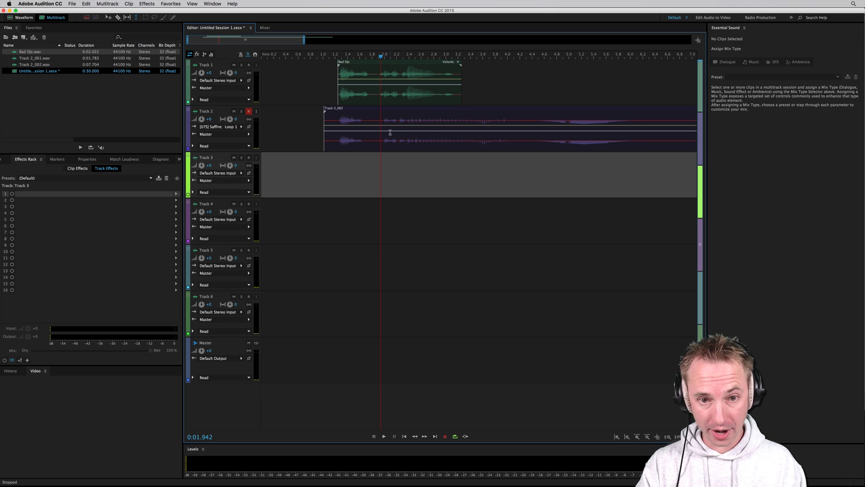
Place the stutter take on Track 3 at -9.9 volume and duplicate the vocal on Track 1, auditioning the arrangement.
{"action": "left_click", "coordinate": [403, 126]}
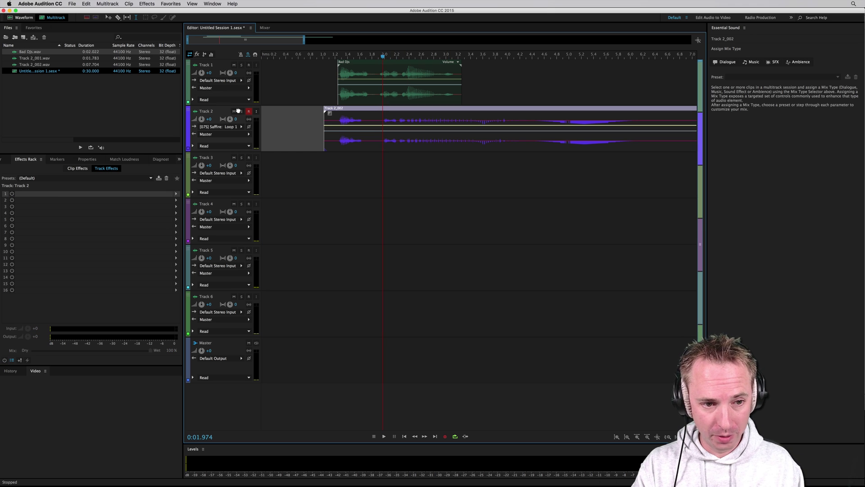
{"action": "left_click", "coordinate": [384, 436]}
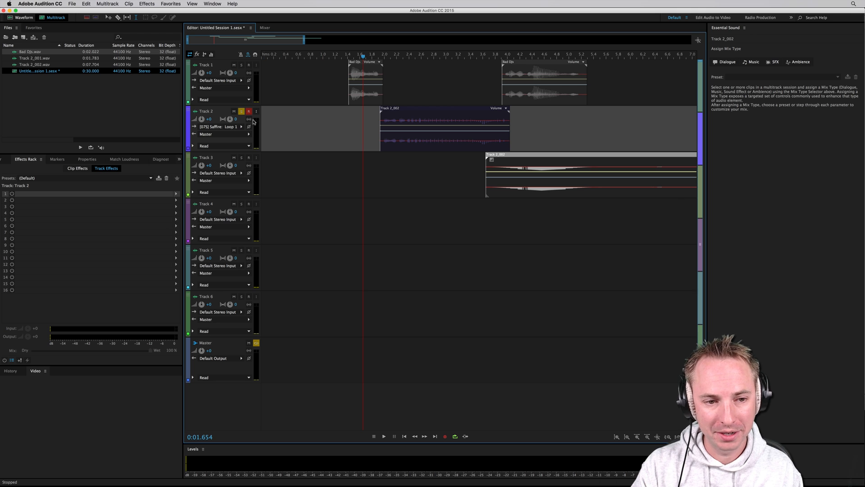
{"action": "left_click", "coordinate": [382, 436]}
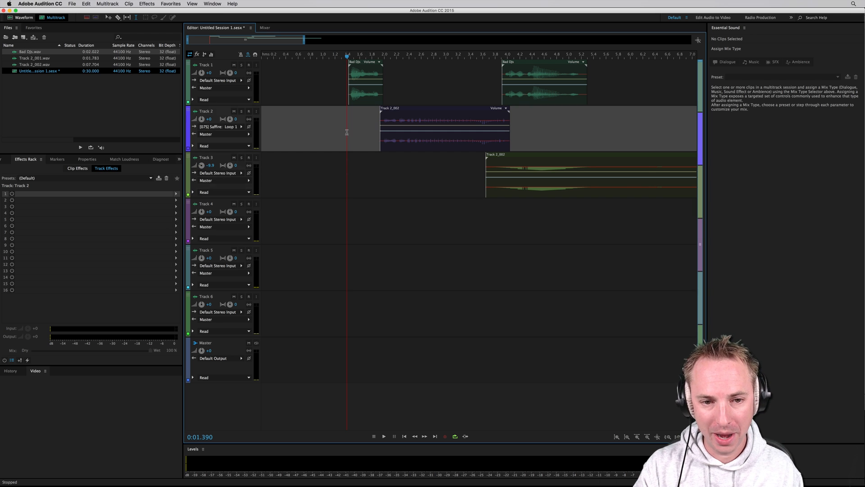
{"action": "left_click", "coordinate": [382, 437]}
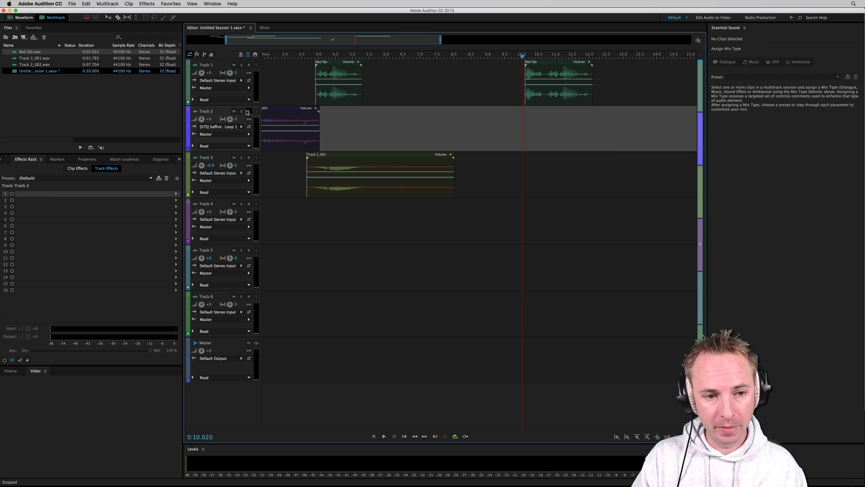
Arm Track 2, reopen Stutter Edit from Track 1's rack and bring up its gesture Preset Manager.
{"action": "left_click", "coordinate": [249, 112]}
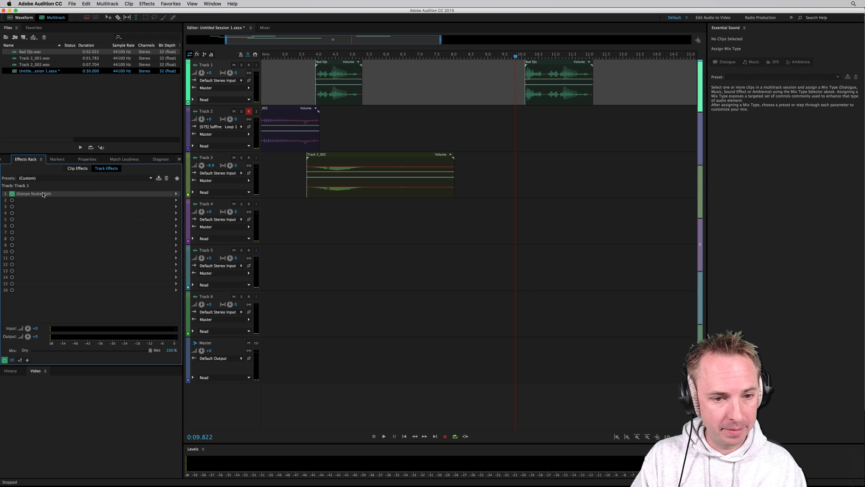
{"action": "double_click", "coordinate": [35, 193]}
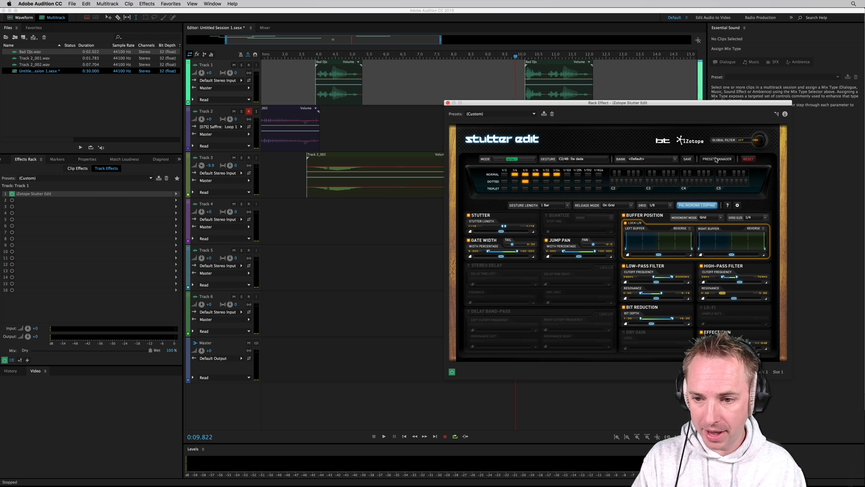
{"action": "left_click", "coordinate": [716, 158]}
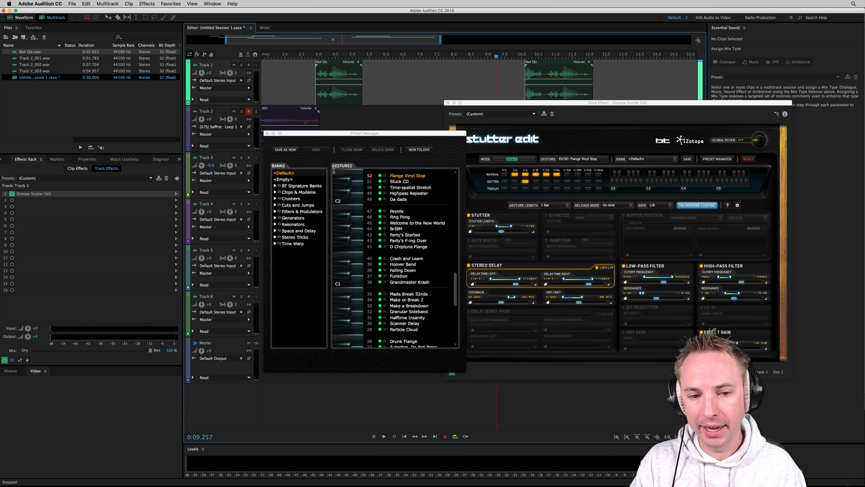
Record a Track 2_003 take triggering gestures such as Falling Down and Grandmaster Krash, then stop.
{"action": "left_click", "coordinate": [384, 436]}
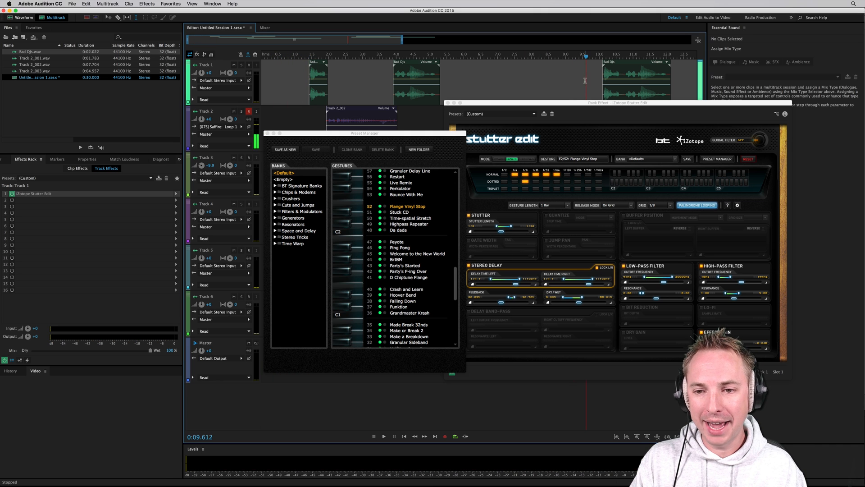
{"action": "left_click", "coordinate": [400, 182]}
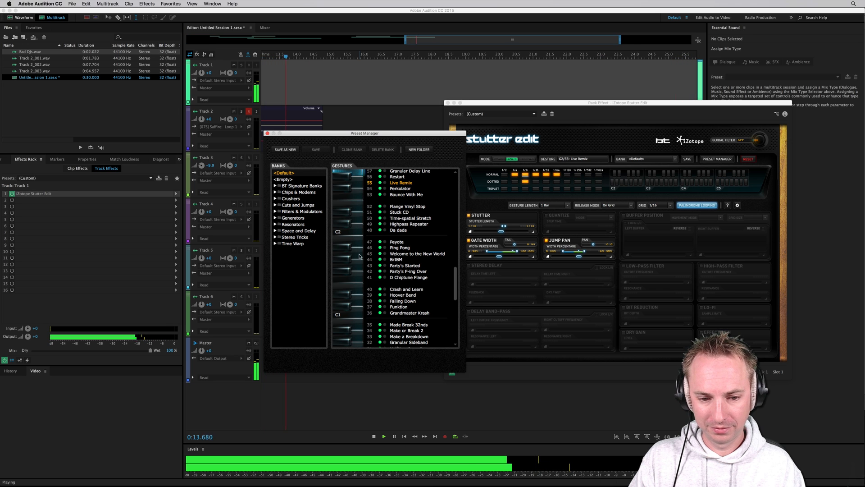
{"action": "left_click", "coordinate": [402, 301]}
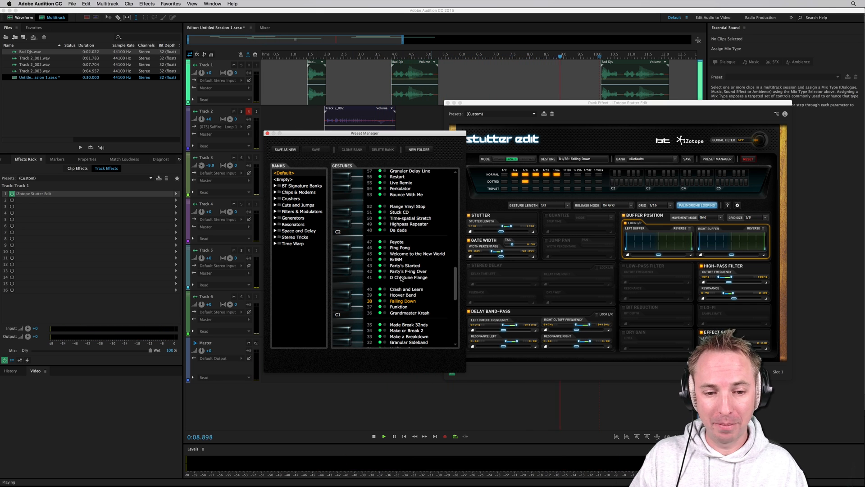
{"action": "left_click", "coordinate": [409, 312]}
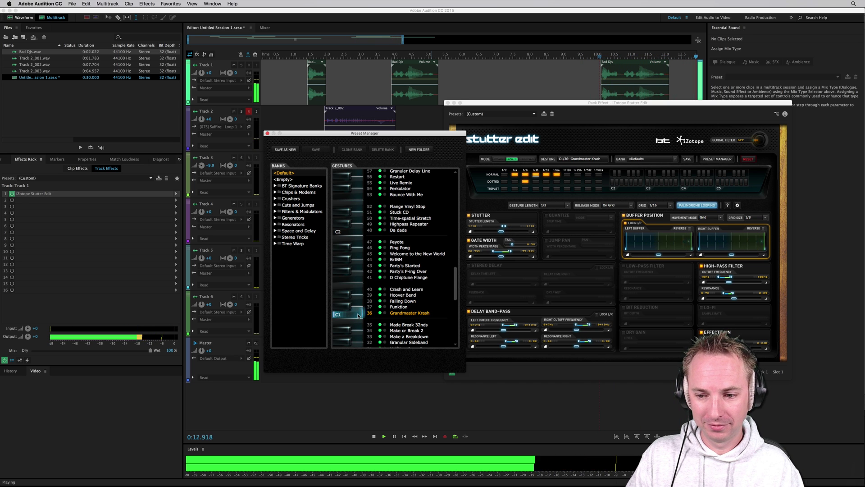
{"action": "left_click", "coordinate": [373, 436]}
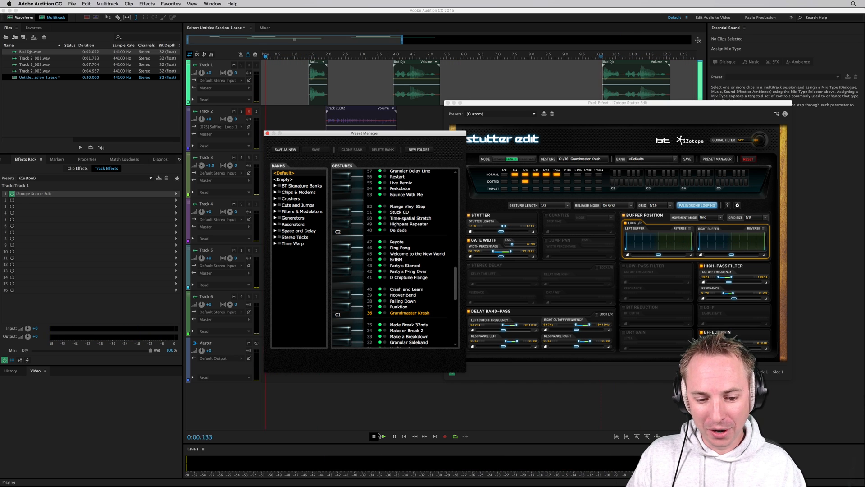
{"action": "left_click", "coordinate": [373, 436]}
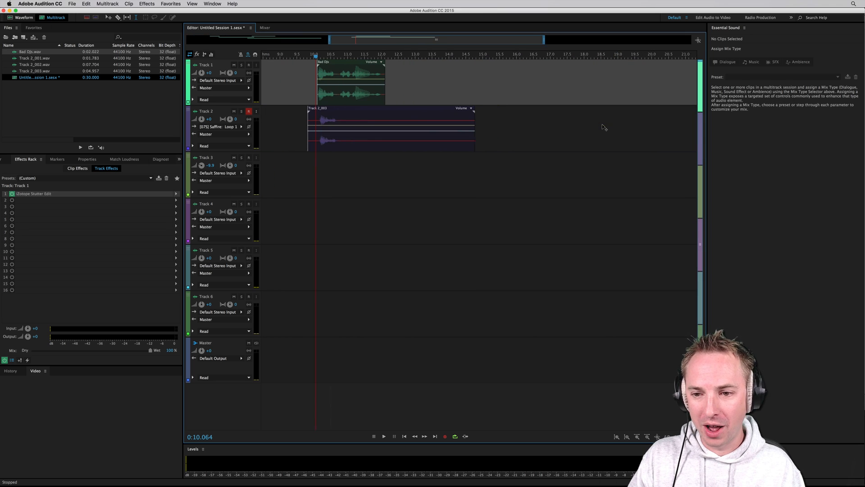
View the full arrangement with the 2_002 and 2_003 clips on Track 2 and reopen Stutter Edit.
{"action": "left_click", "coordinate": [384, 436]}
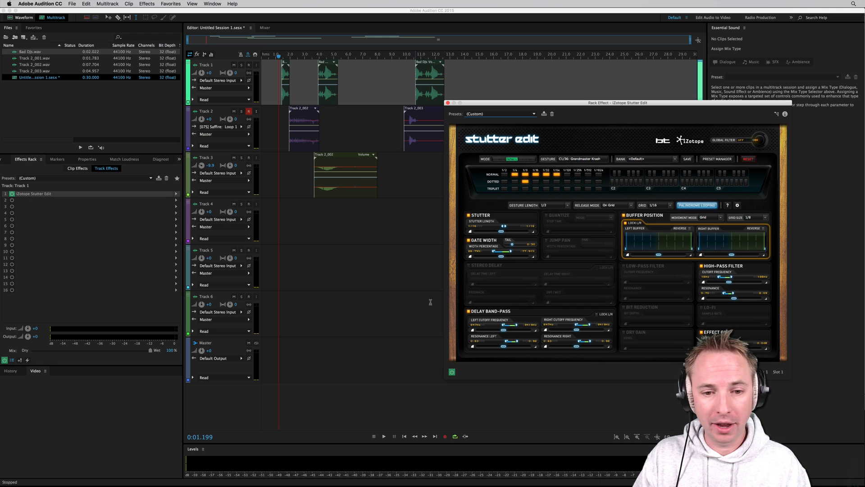
Show Stutter Edit's gesture preset list again and browse Track 2's stereo input sources.
{"action": "left_click", "coordinate": [716, 159]}
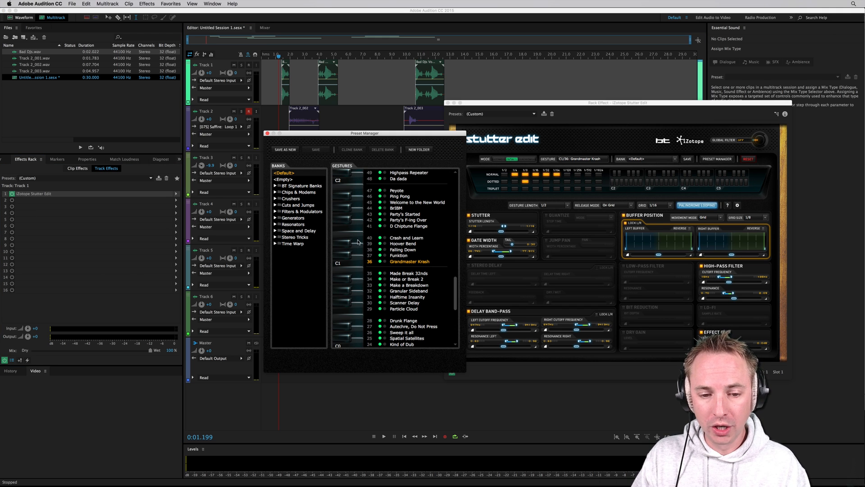
{"action": "mouse_move", "coordinate": [368, 305]}
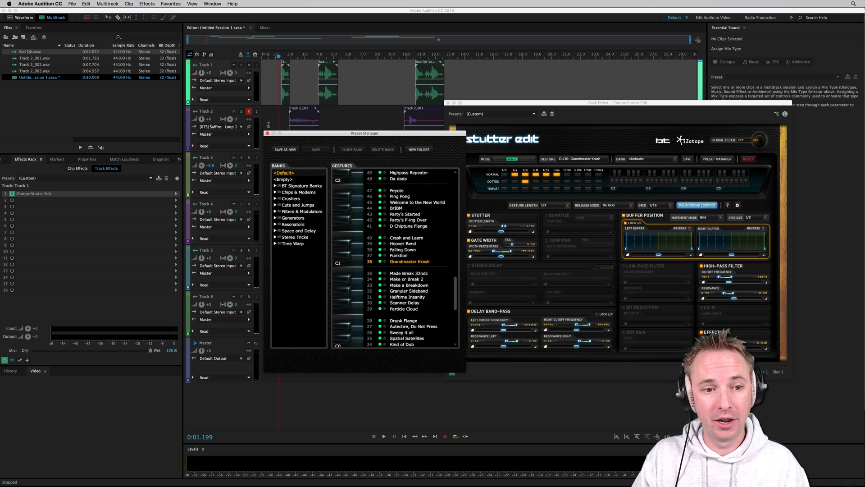
{"action": "left_click", "coordinate": [220, 127]}
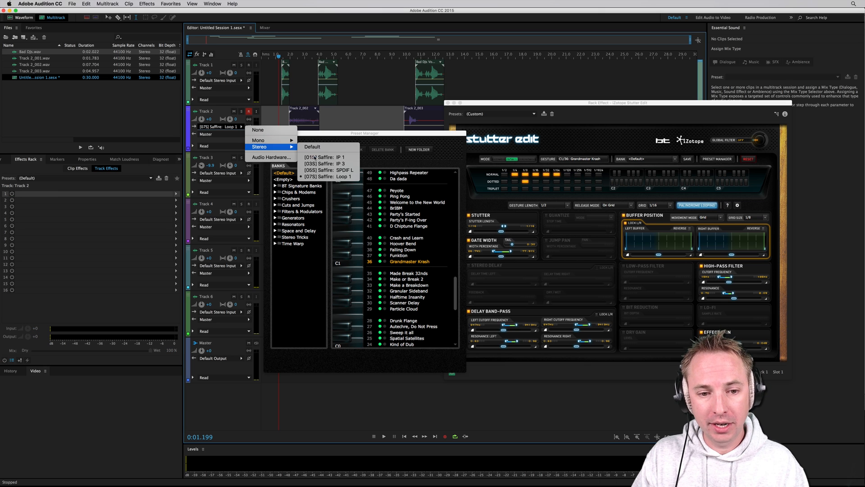